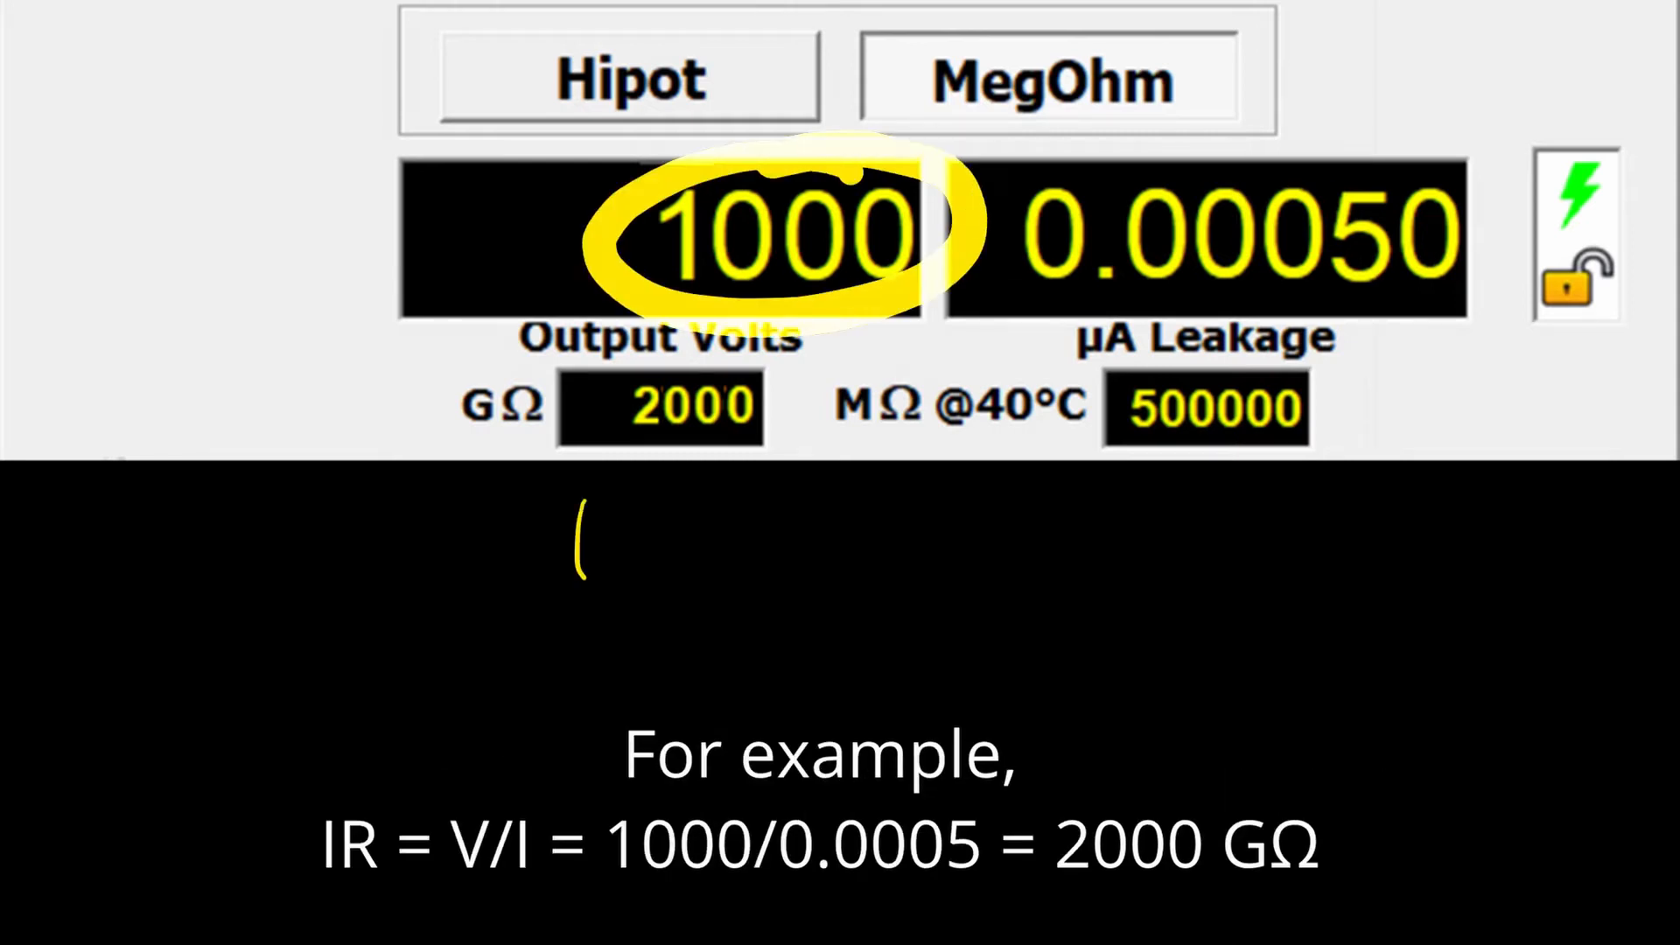
Handwrite '1000' in yellow ink below the Output Volts reading.
left_click_drag(601, 525, 729, 535)
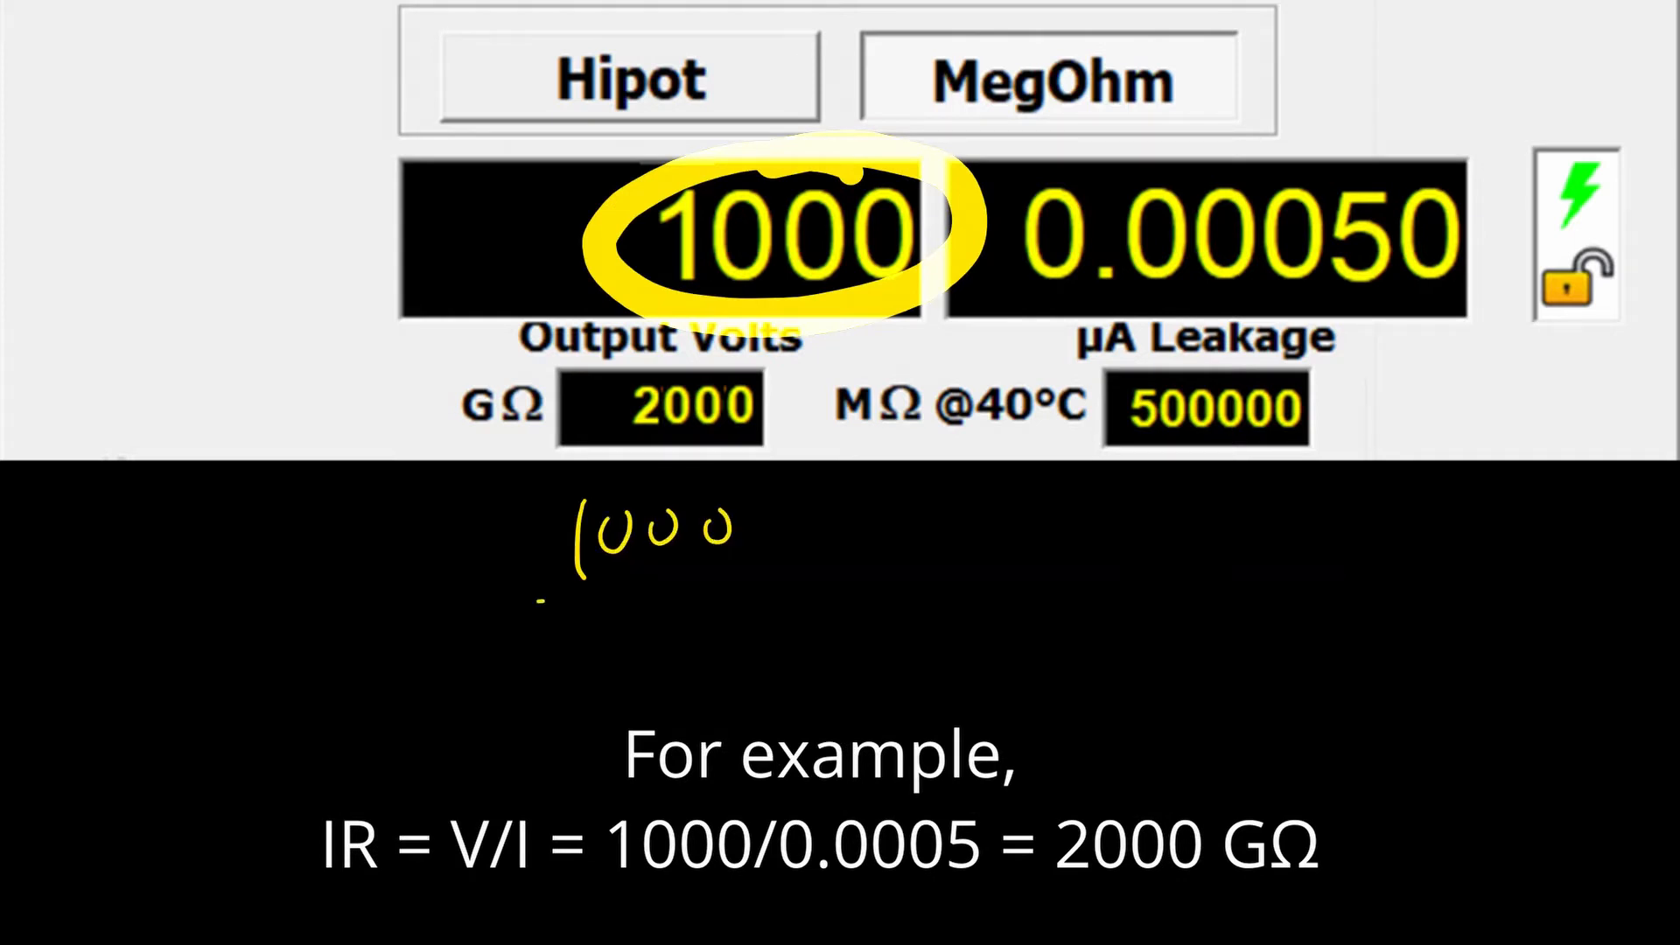